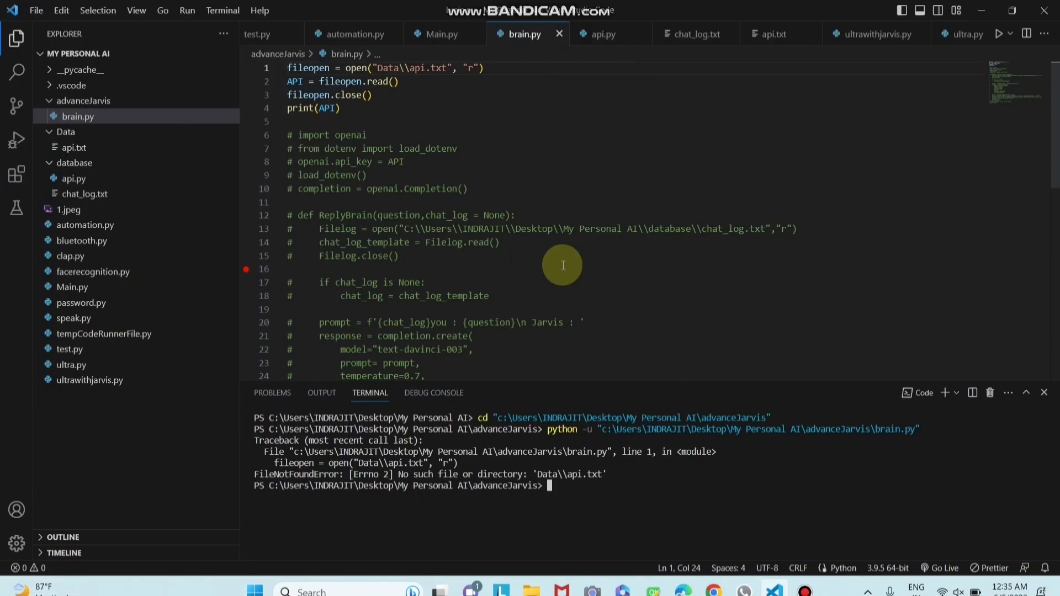
{"action": "mouse_move", "coordinate": [258, 473]}
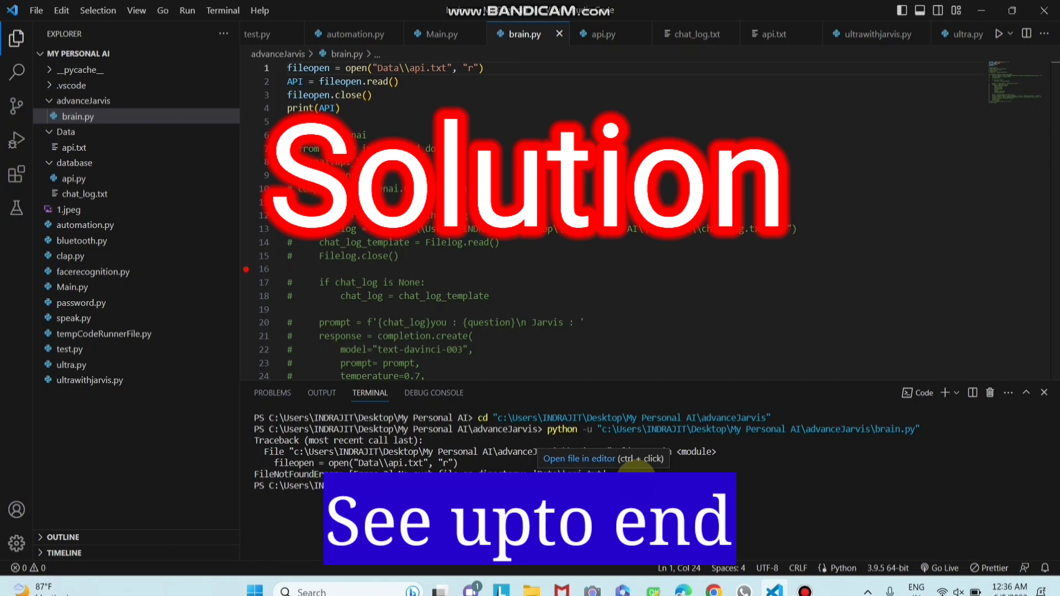
{"action": "mouse_move", "coordinate": [537, 327]}
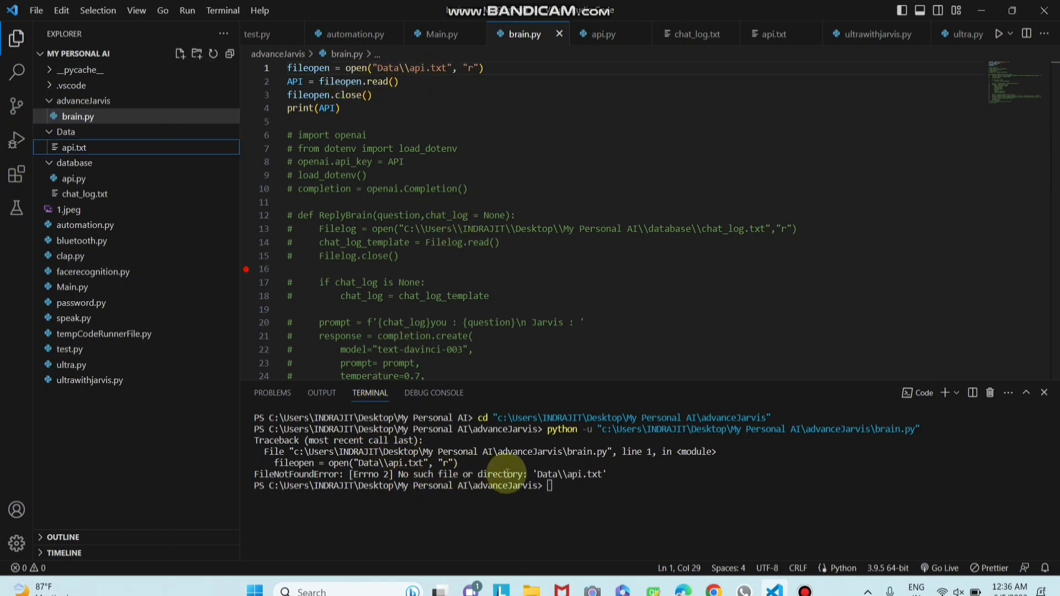
{"action": "mouse_move", "coordinate": [448, 92]}
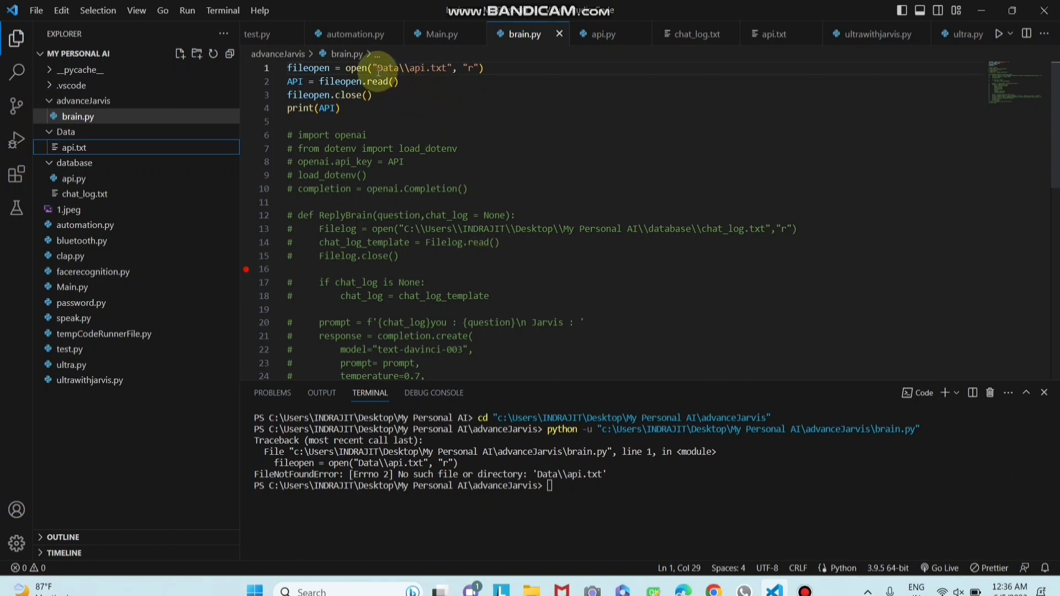
{"action": "mouse_move", "coordinate": [451, 73]}
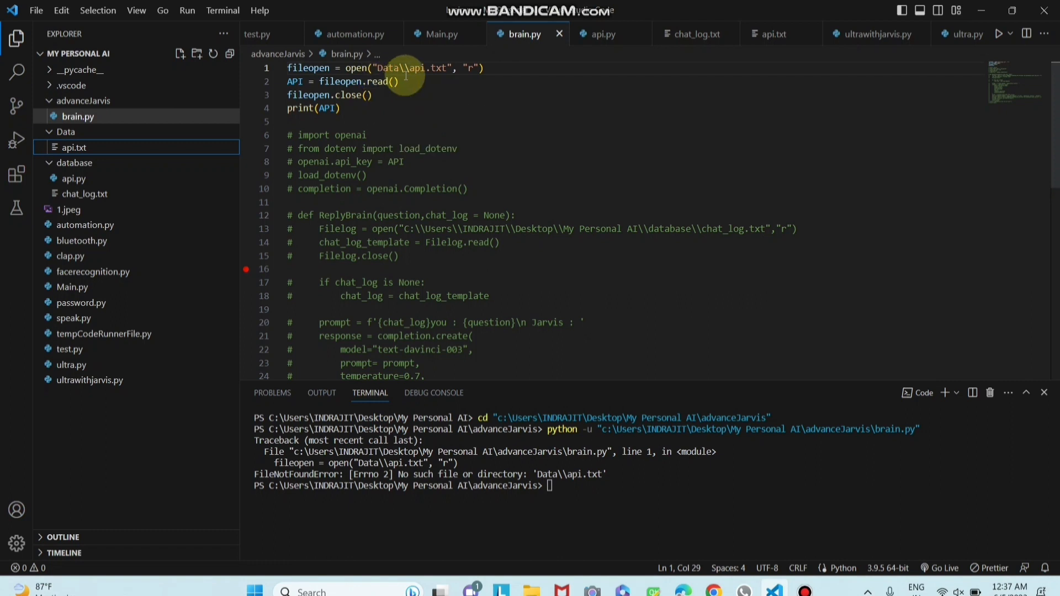
{"action": "mouse_move", "coordinate": [481, 83]}
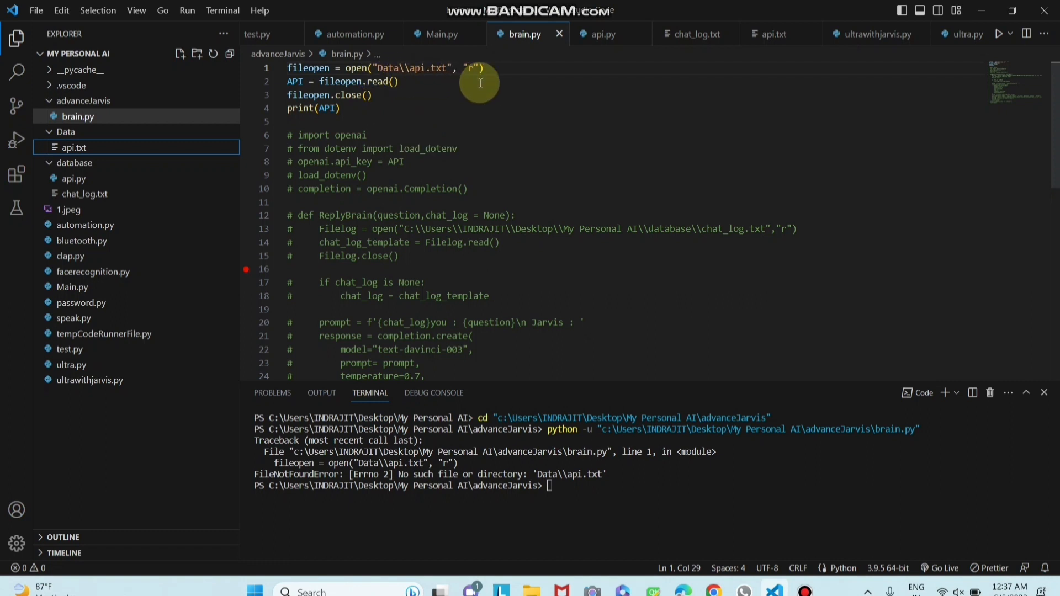
{"action": "mouse_move", "coordinate": [391, 81]}
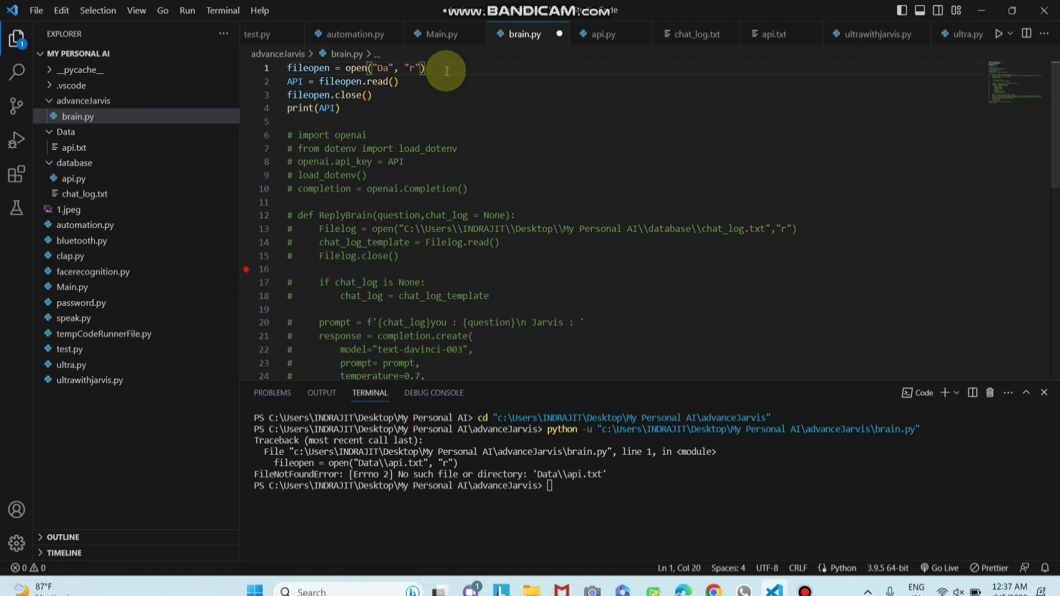
Replace the relative Data path in open() with api.txt's copied absolute path
{"action": "key", "text": "Backspace"}
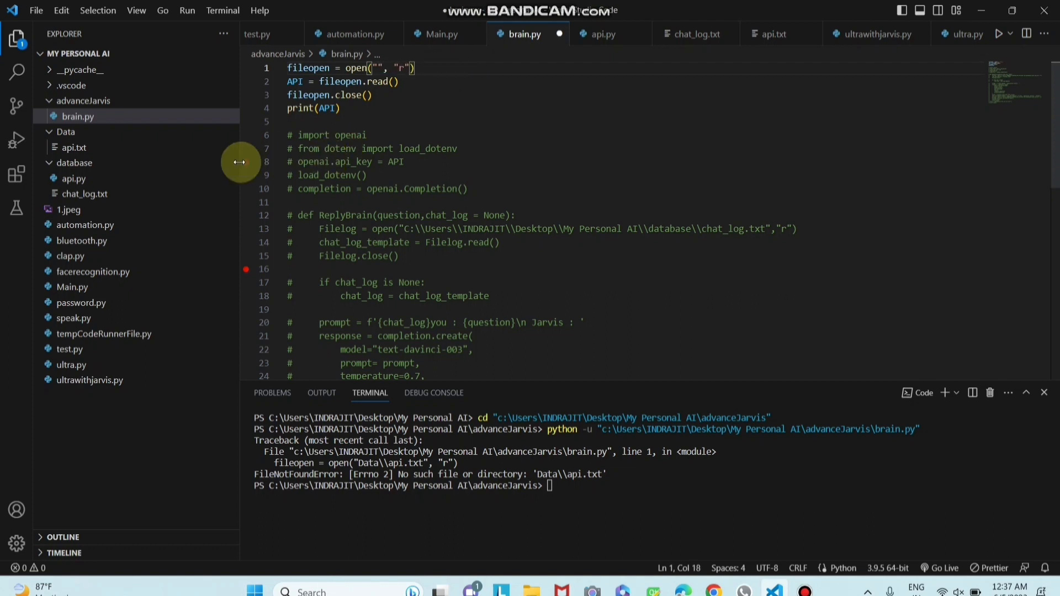
{"action": "left_click", "coordinate": [73, 147]}
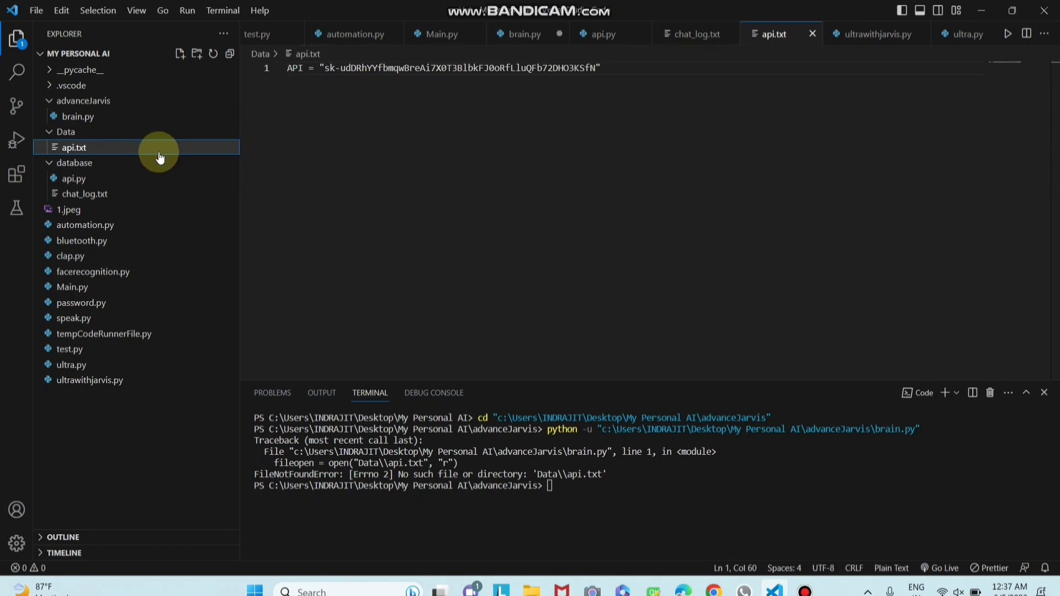
{"action": "right_click", "coordinate": [73, 147]}
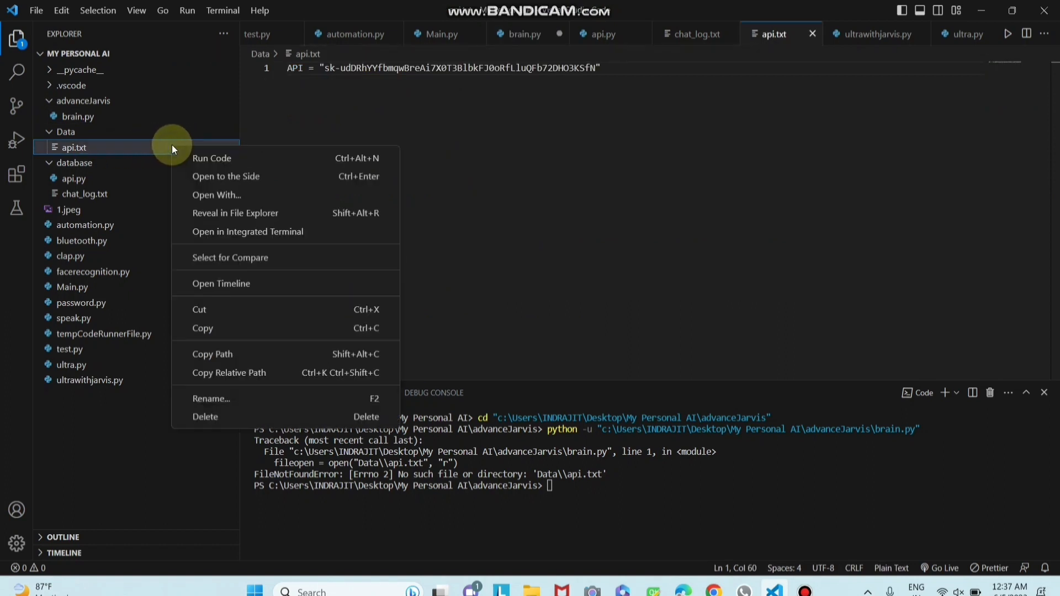
{"action": "mouse_move", "coordinate": [263, 358]}
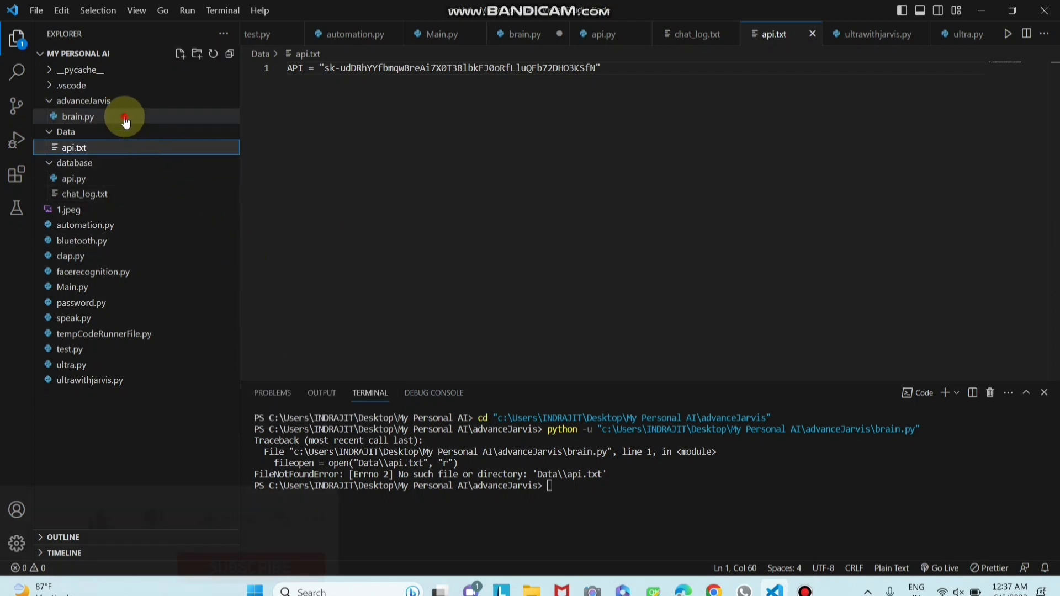
{"action": "left_click", "coordinate": [78, 116]}
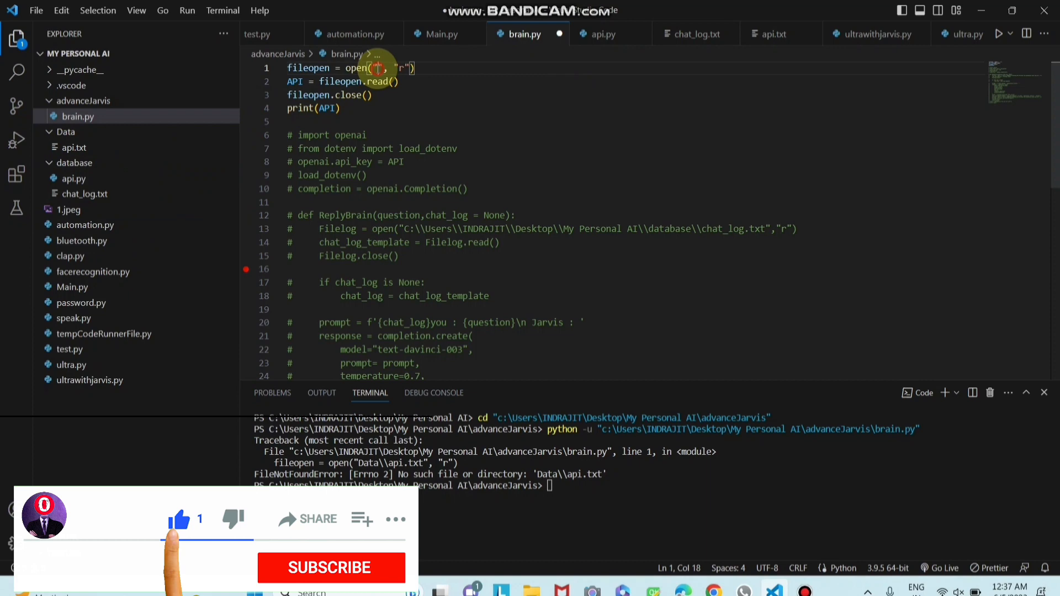
{"action": "right_click", "coordinate": [375, 68]}
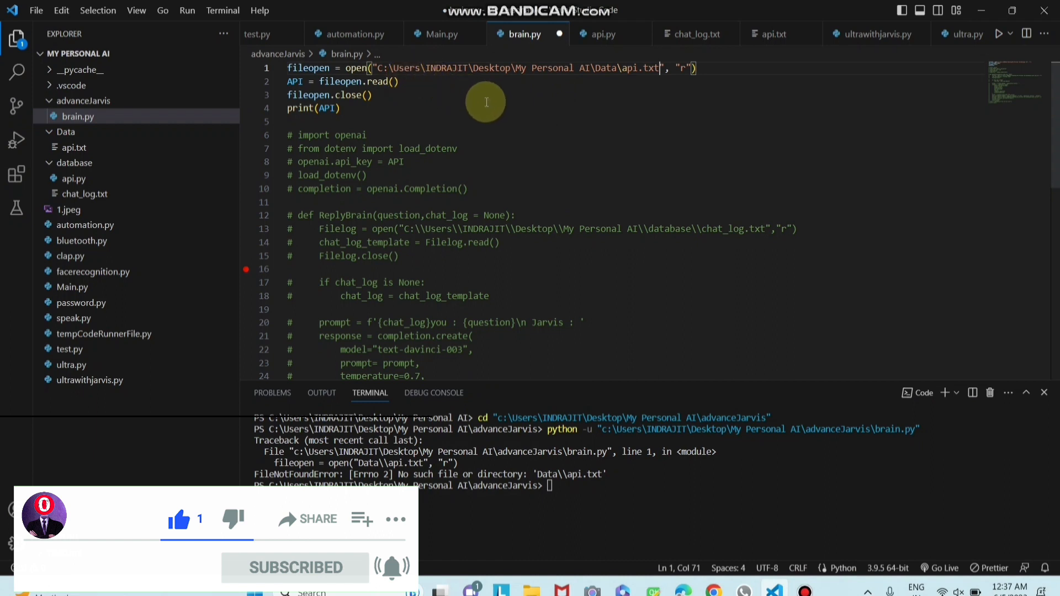
{"action": "mouse_move", "coordinate": [672, 344]}
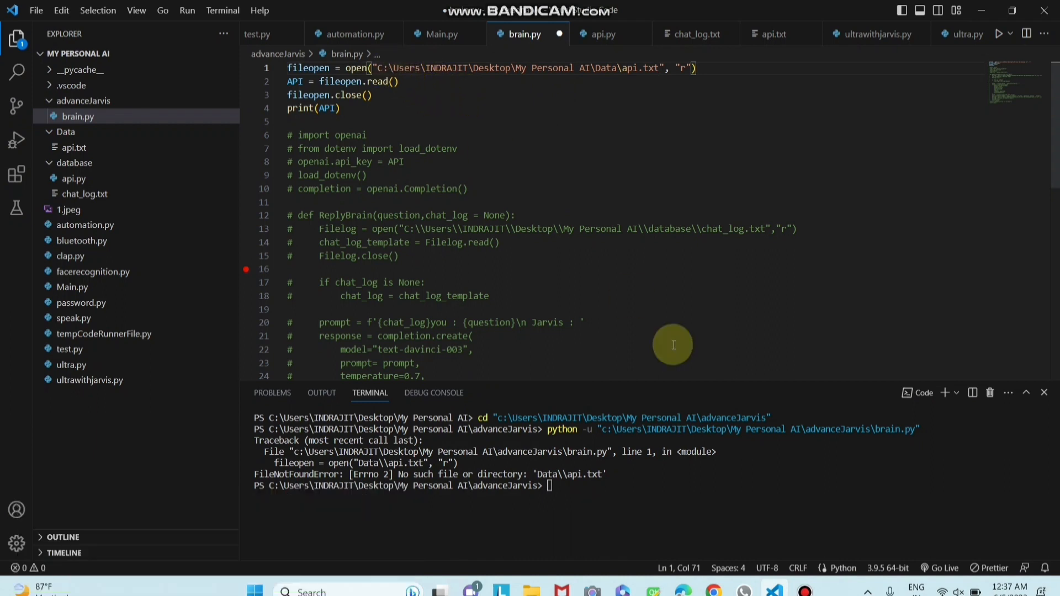
Save and run brain.py, hitting a unicode-escape SyntaxError from the single backslashes
{"action": "left_click", "coordinate": [1043, 393]}
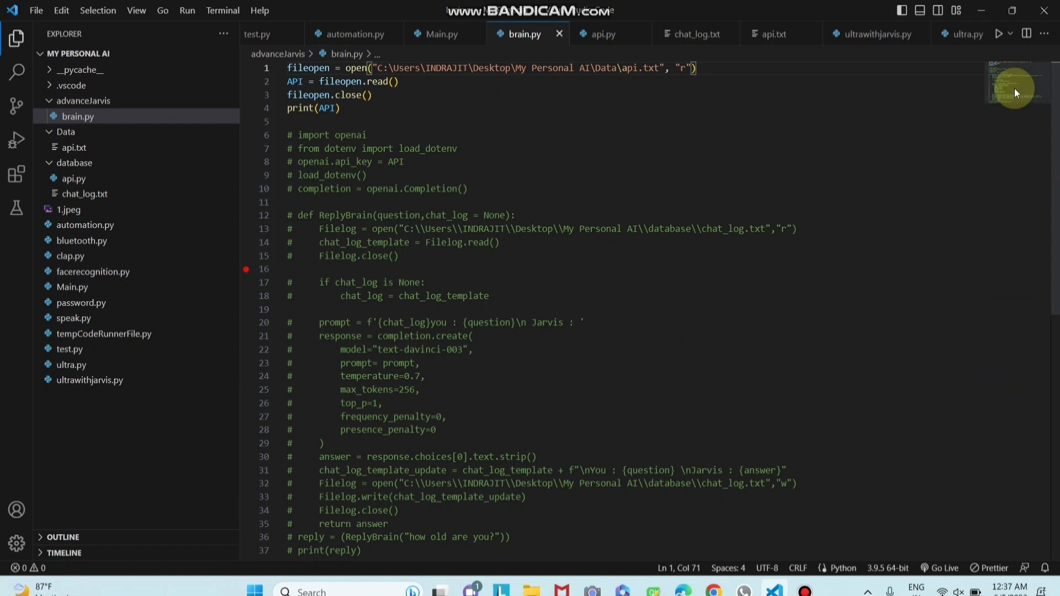
{"action": "left_click", "coordinate": [999, 34]}
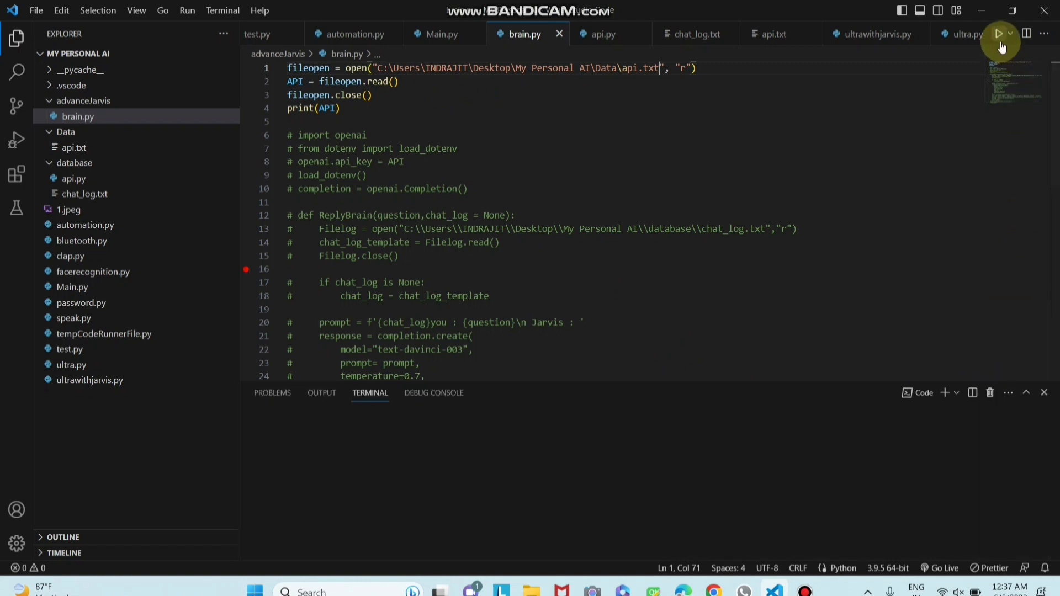
{"action": "left_click", "coordinate": [1000, 33]}
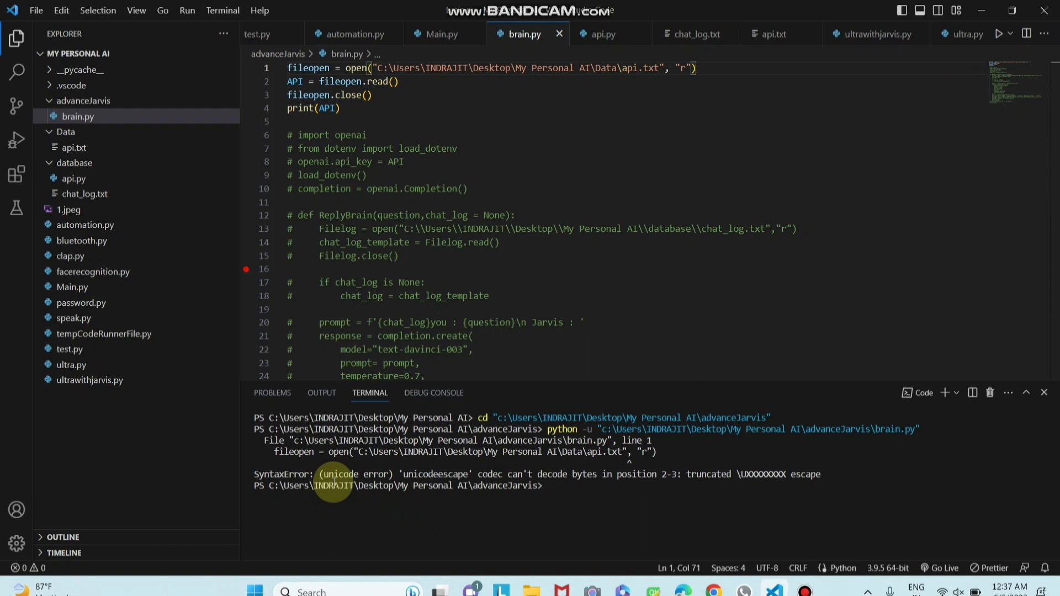
{"action": "mouse_move", "coordinate": [427, 98]}
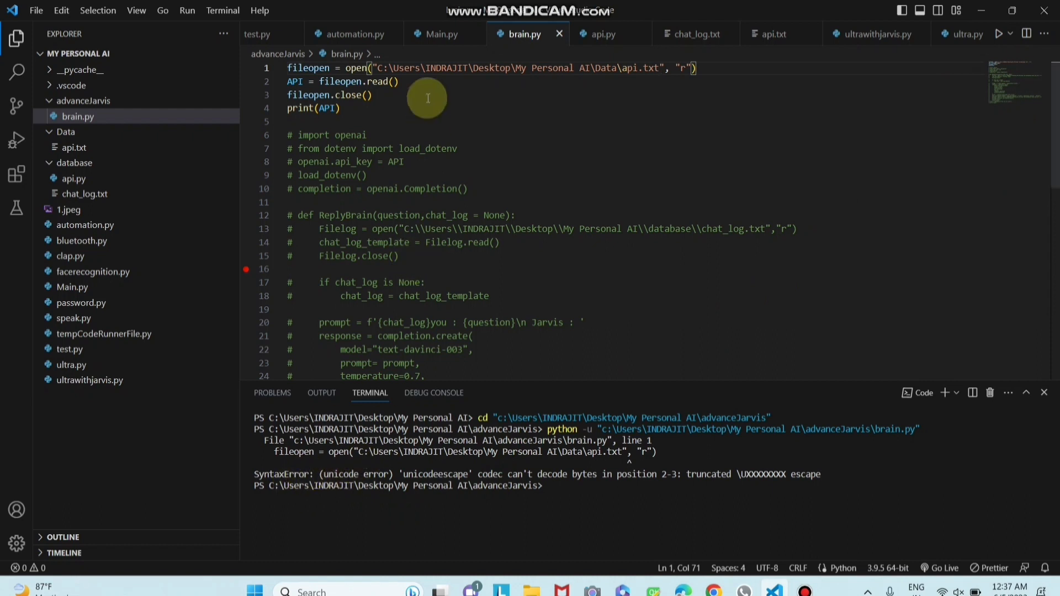
{"action": "left_click", "coordinate": [388, 68]}
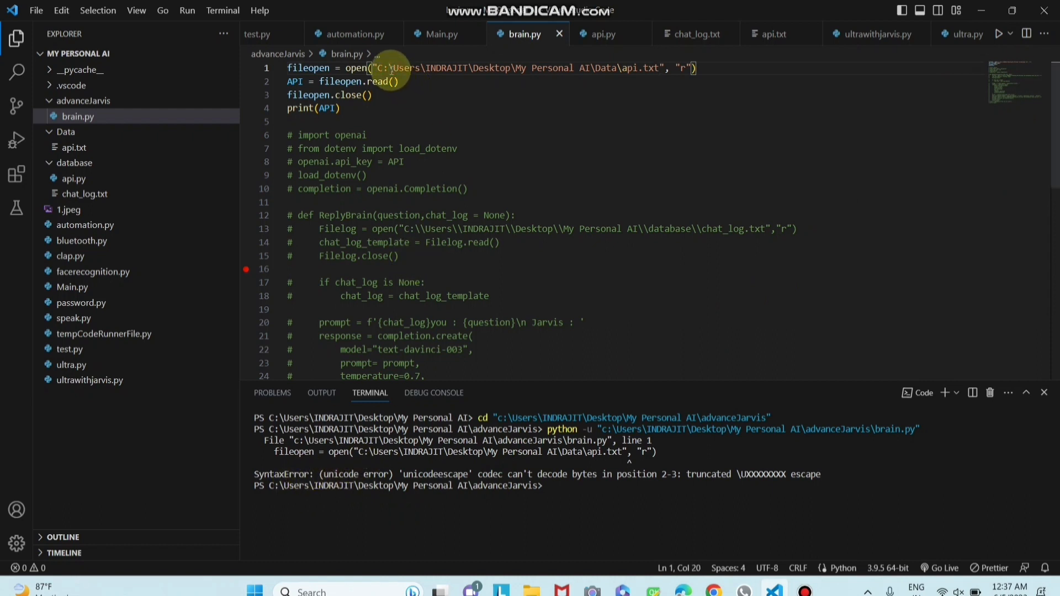
Double the backslashes in the api.txt path and rerun so the terminal prints the API key
{"action": "type", "text": "\\"}
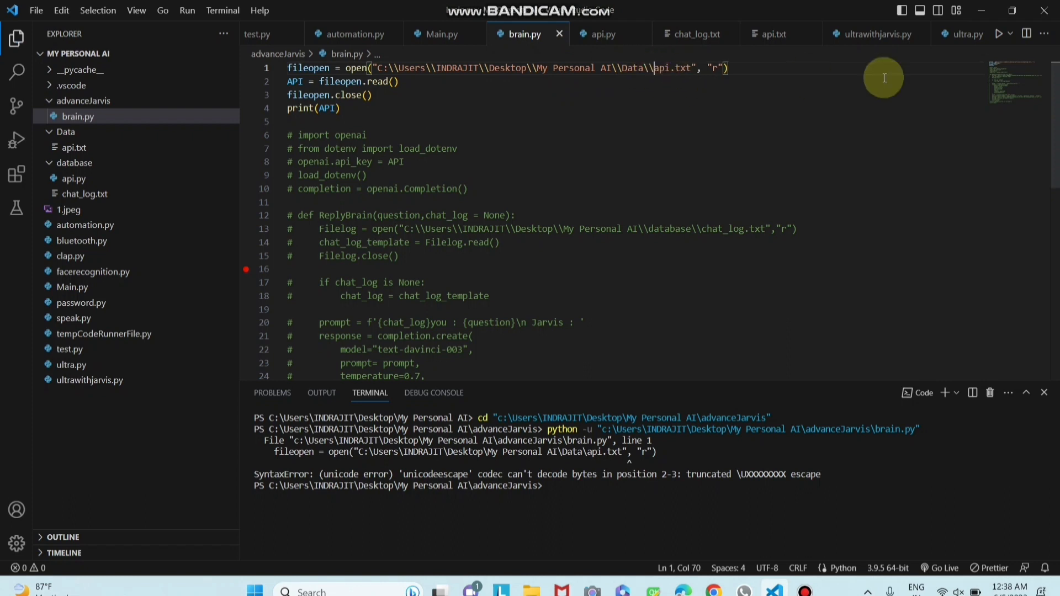
{"action": "mouse_move", "coordinate": [999, 34]}
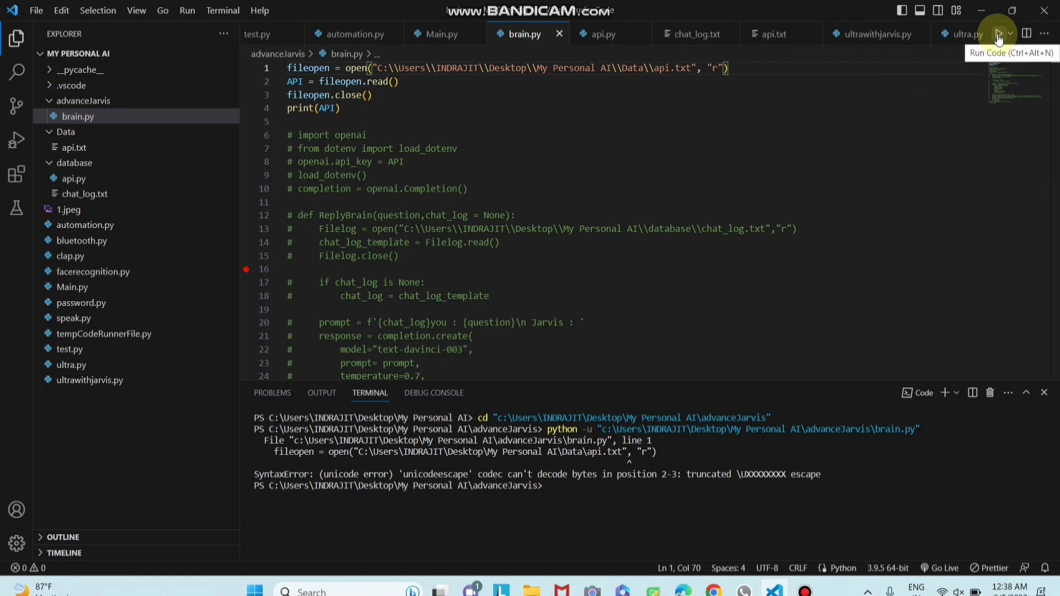
{"action": "left_click", "coordinate": [998, 34]}
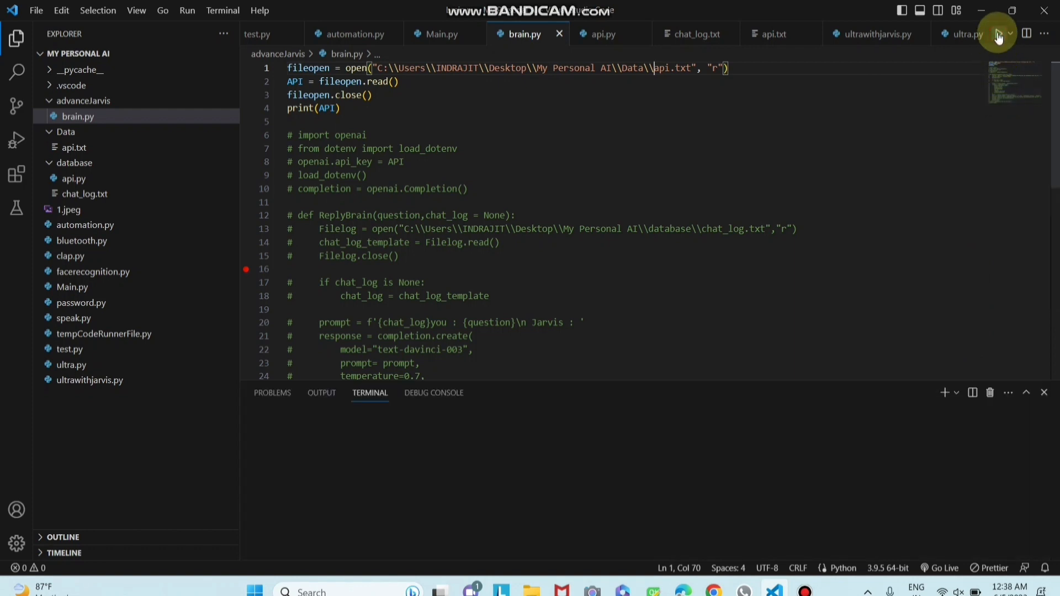
{"action": "left_click", "coordinate": [999, 33]}
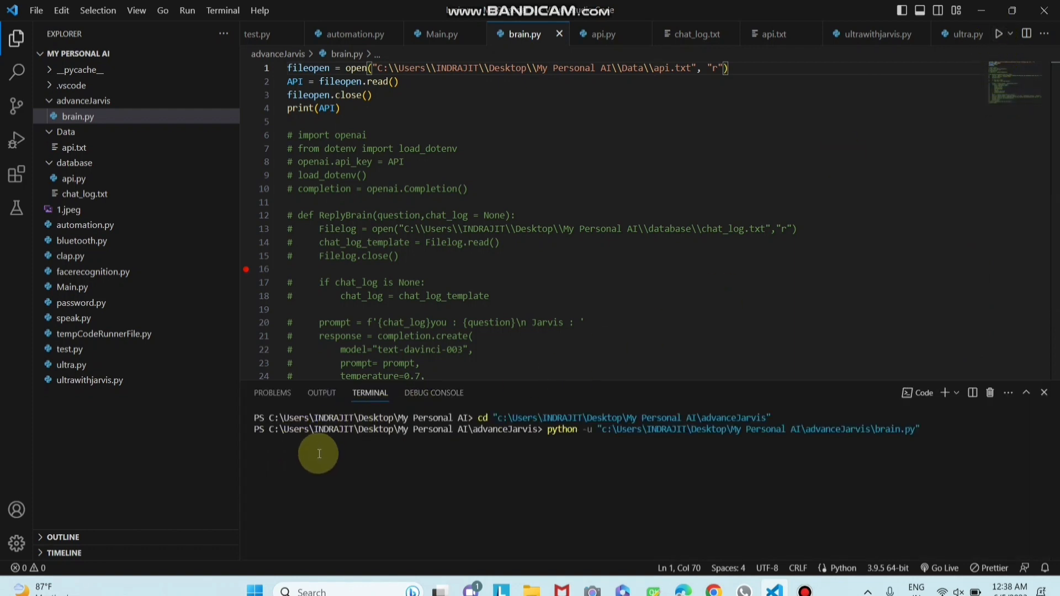
{"action": "key", "text": "Return"}
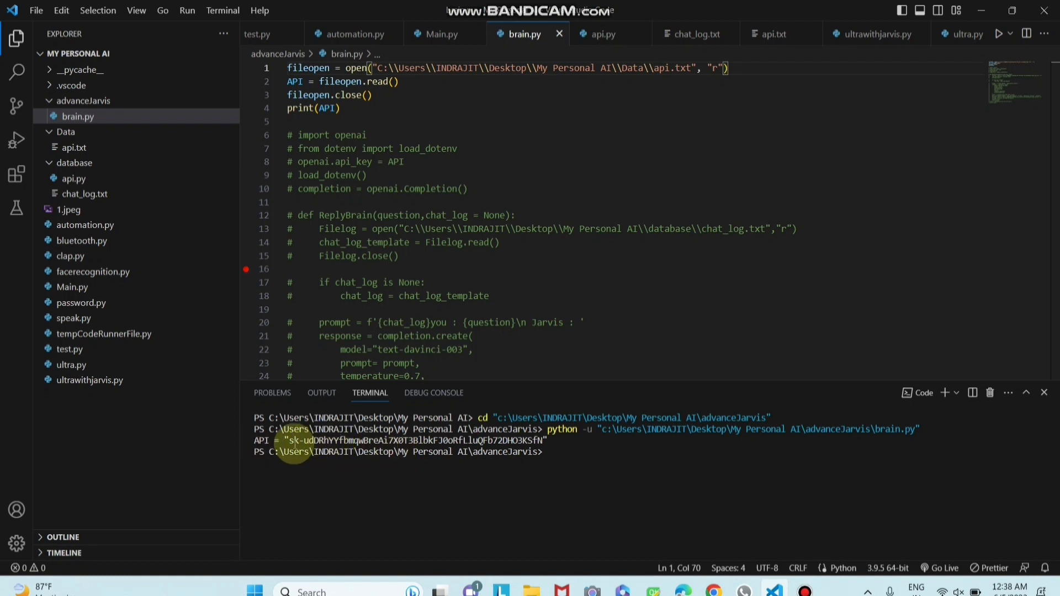
{"action": "mouse_move", "coordinate": [346, 111]}
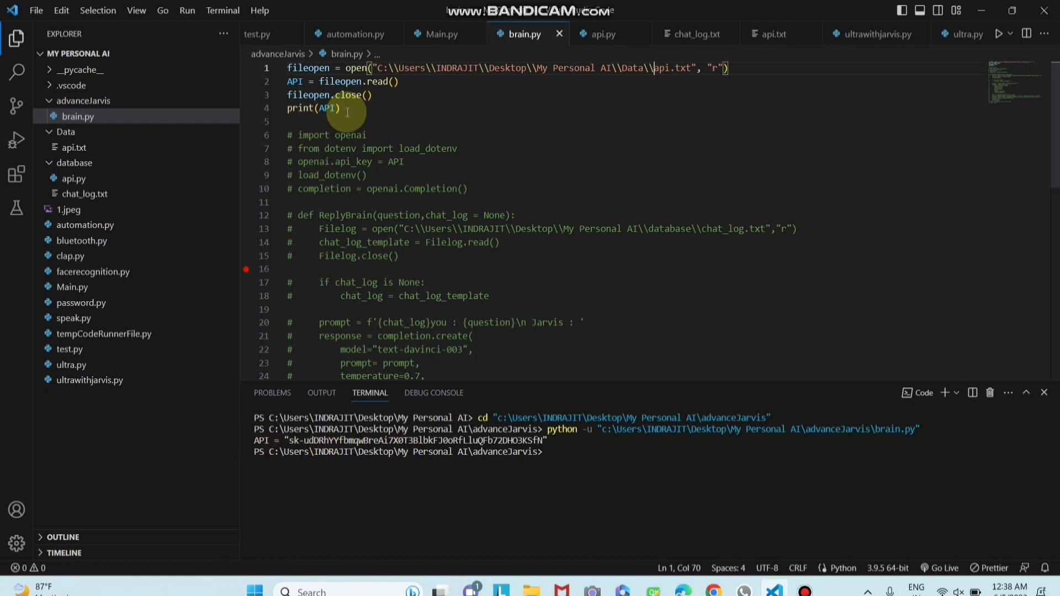
{"action": "mouse_move", "coordinate": [522, 128]}
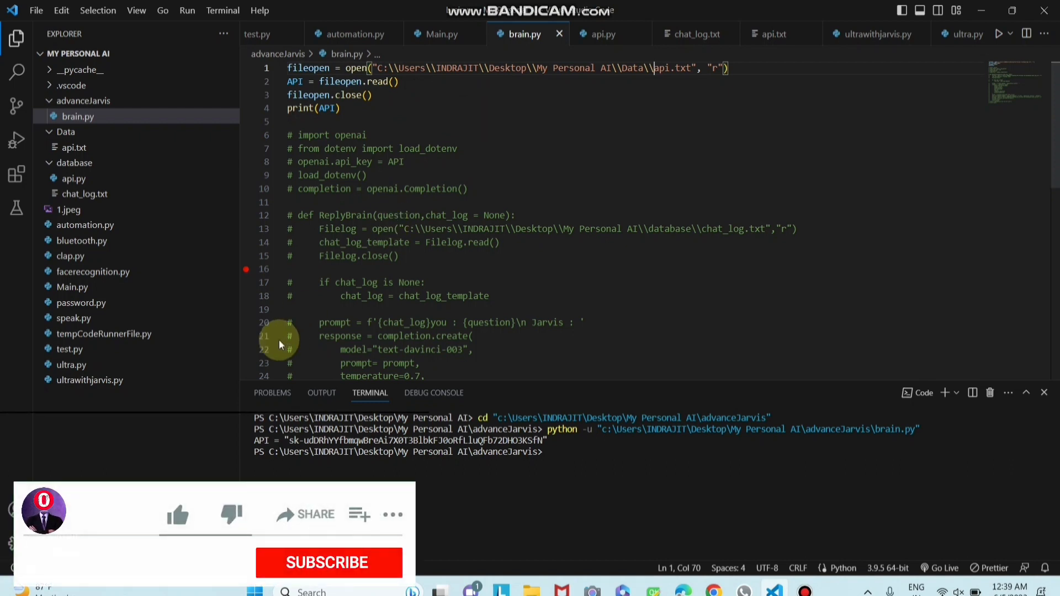
Open Settings from Manage and search for 'execu'
{"action": "left_click", "coordinate": [178, 516]}
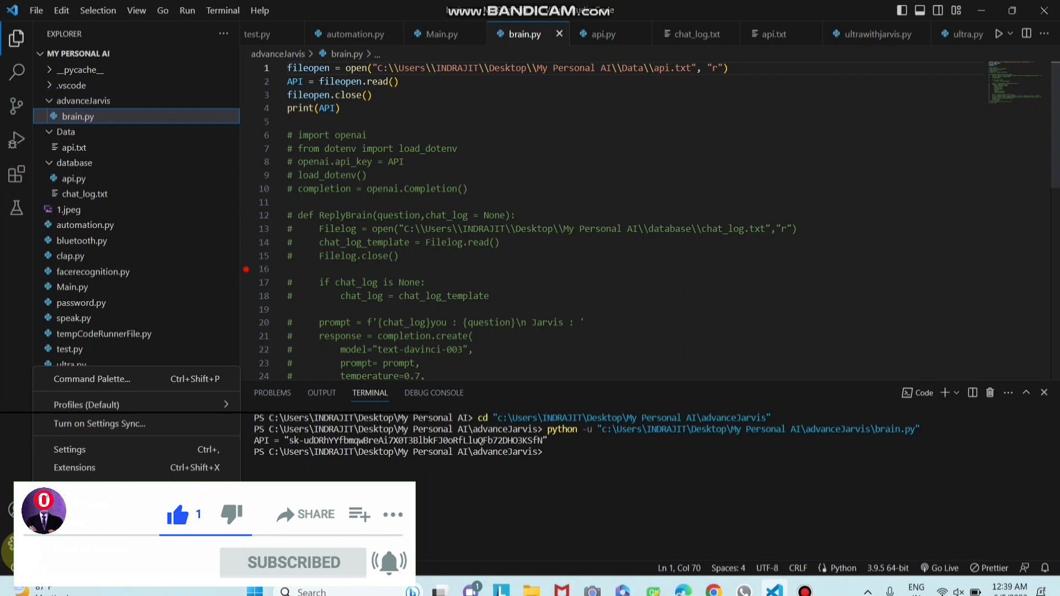
{"action": "left_click", "coordinate": [86, 404]}
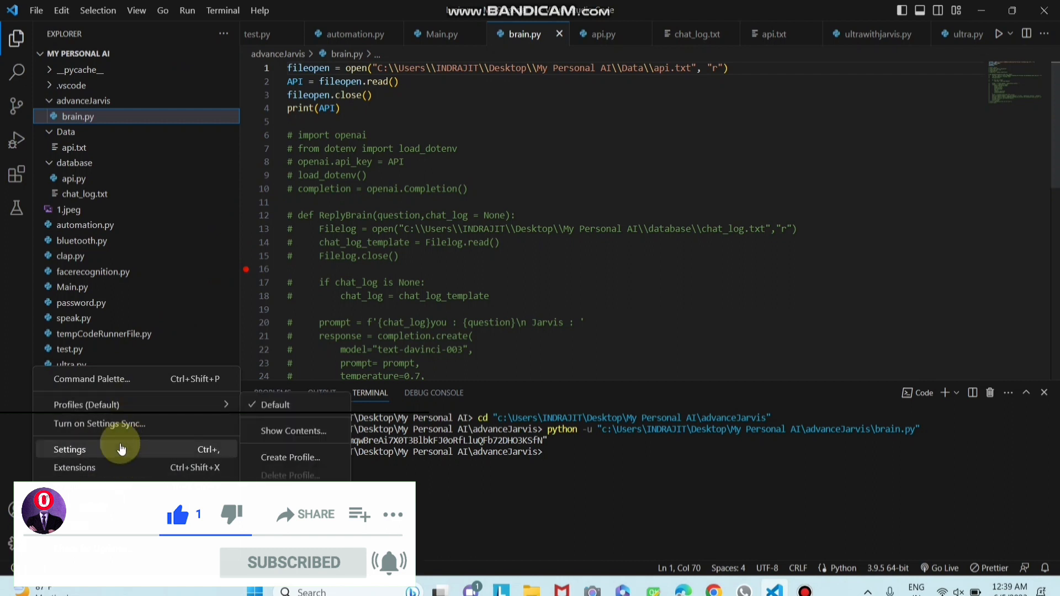
{"action": "left_click", "coordinate": [69, 449]}
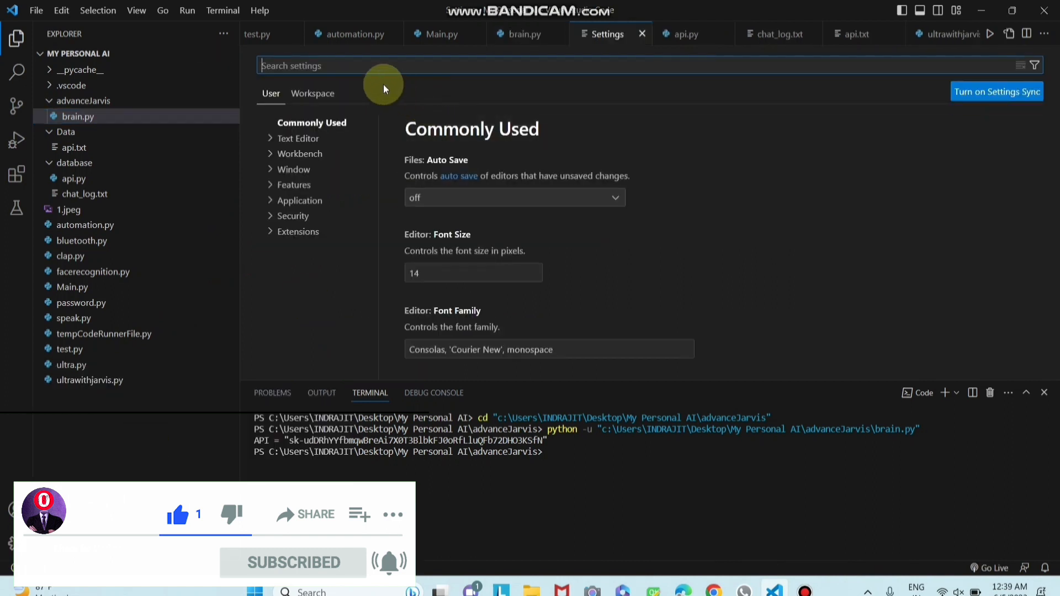
{"action": "type", "text": "e"}
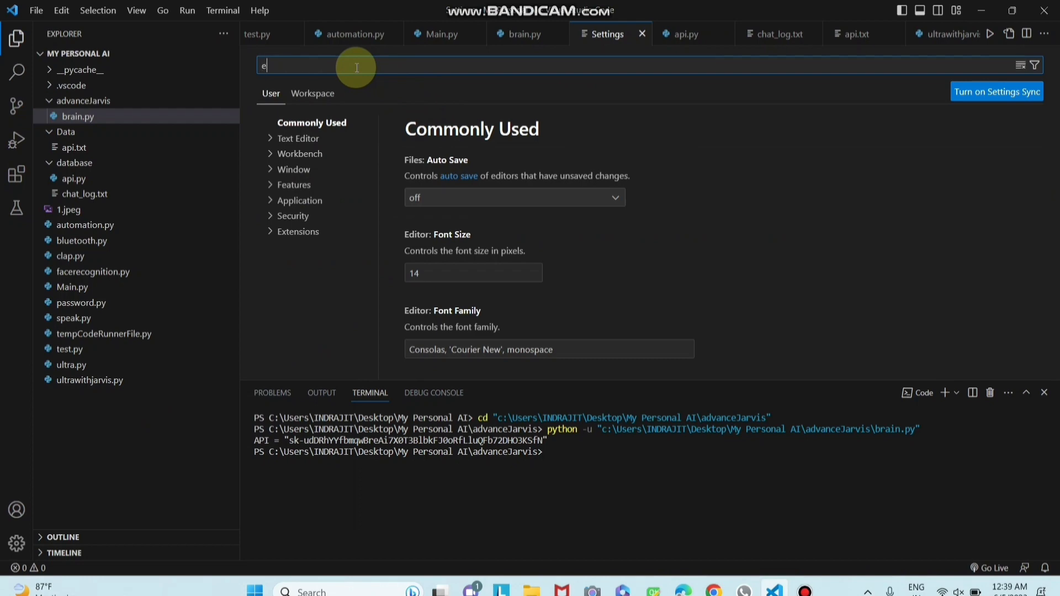
{"action": "type", "text": "xecute"}
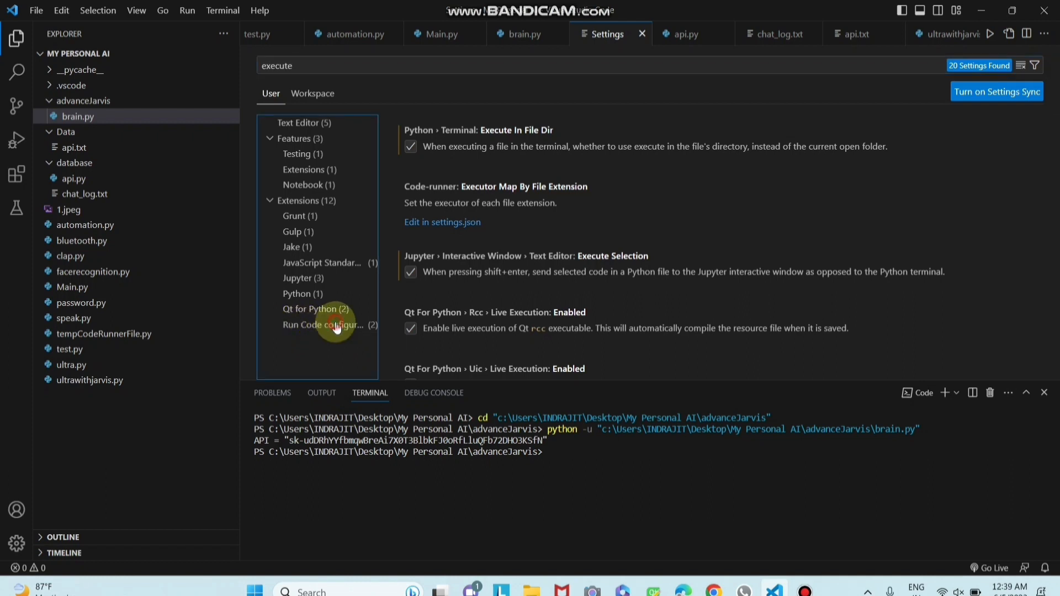
In Code Runner settings, toggle File Directory As Cwd off and back on, then return to brain.py
{"action": "left_click", "coordinate": [314, 324]}
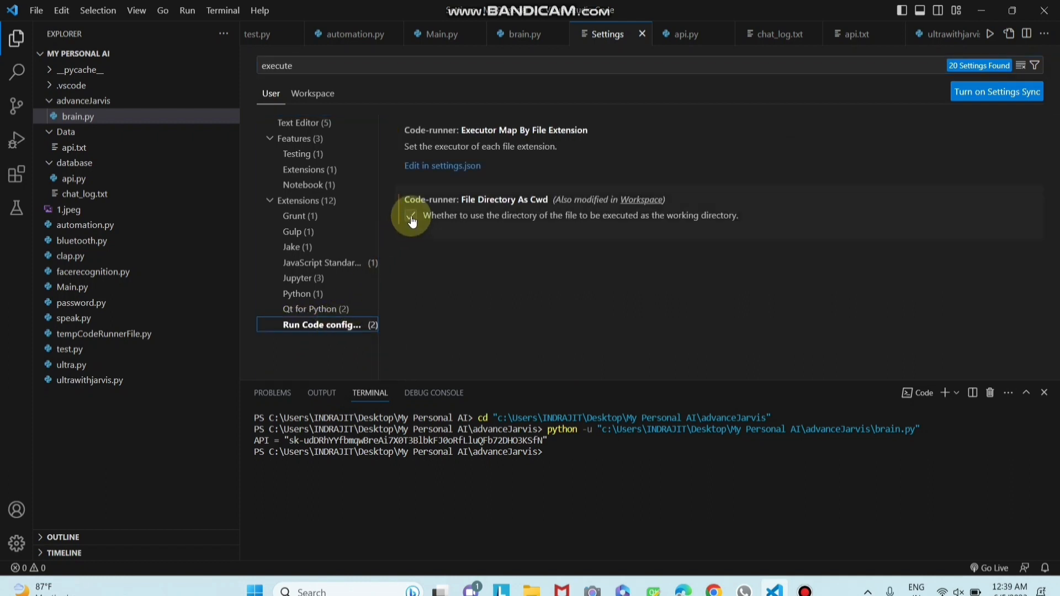
{"action": "left_click", "coordinate": [411, 215]}
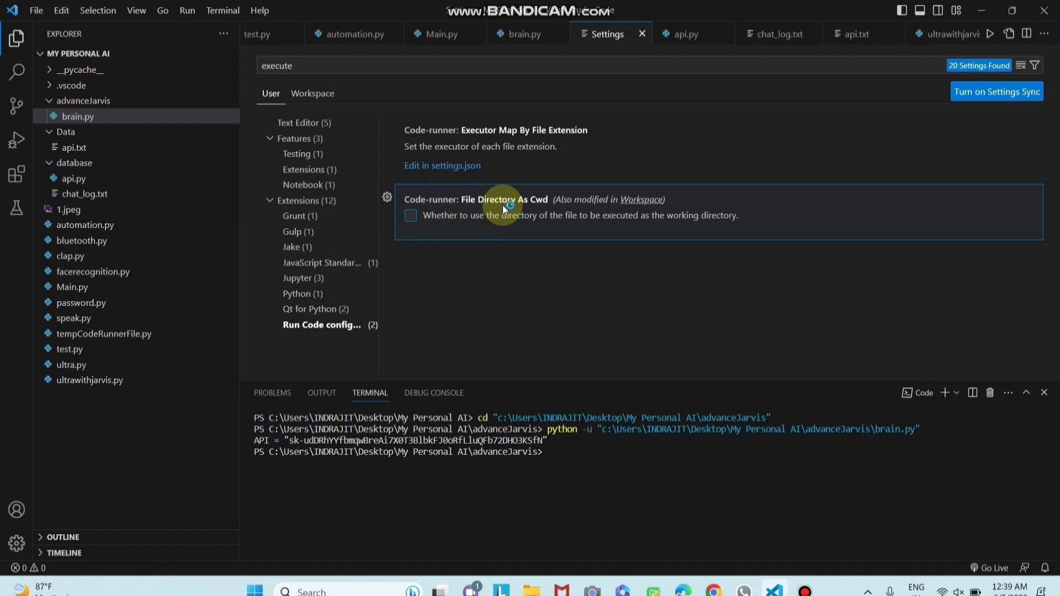
{"action": "mouse_move", "coordinate": [463, 226]}
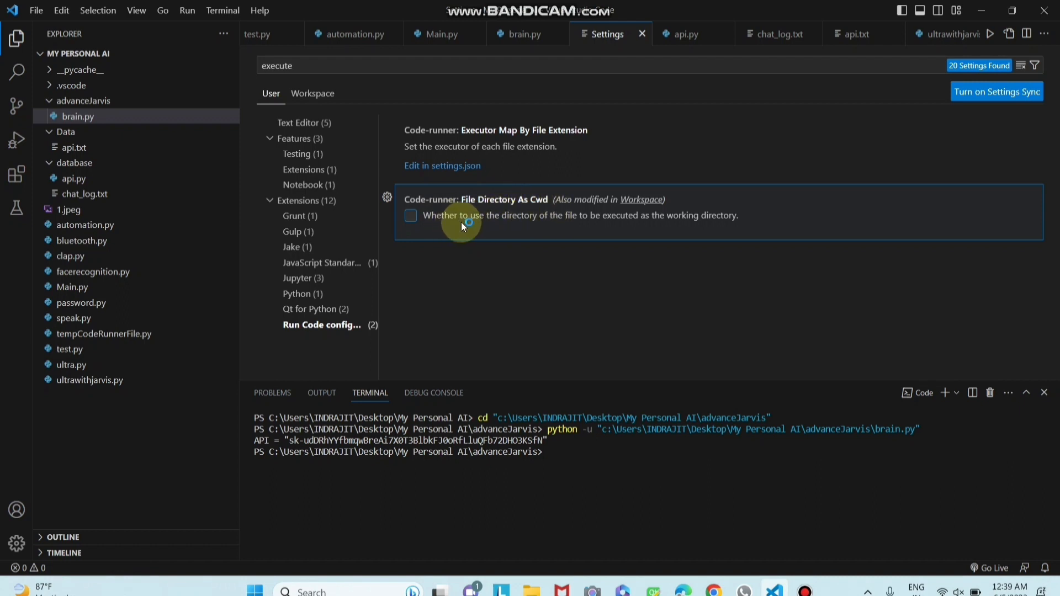
{"action": "mouse_move", "coordinate": [583, 227]}
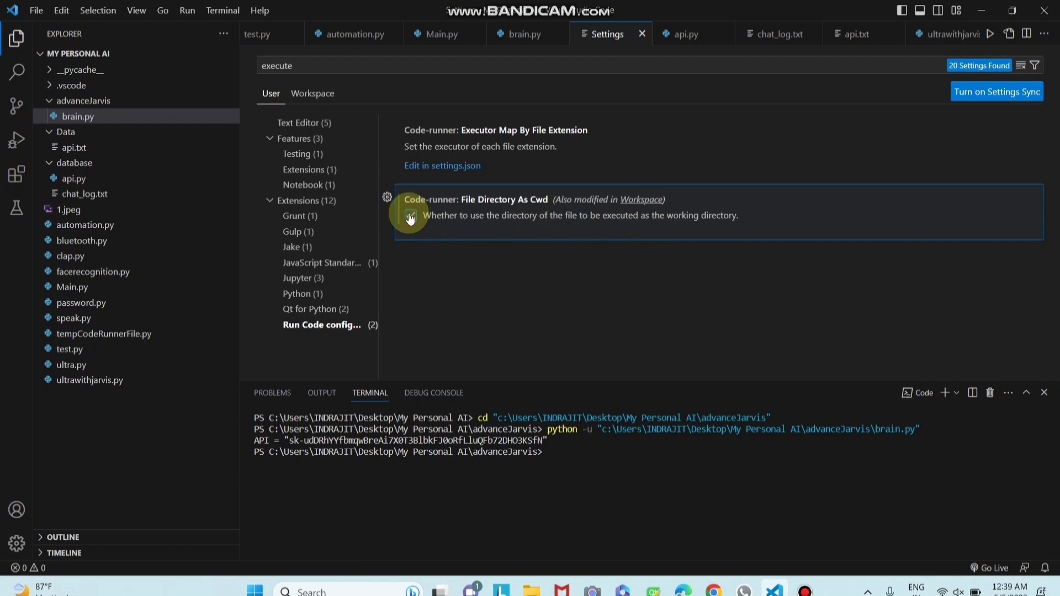
{"action": "left_click", "coordinate": [411, 215]}
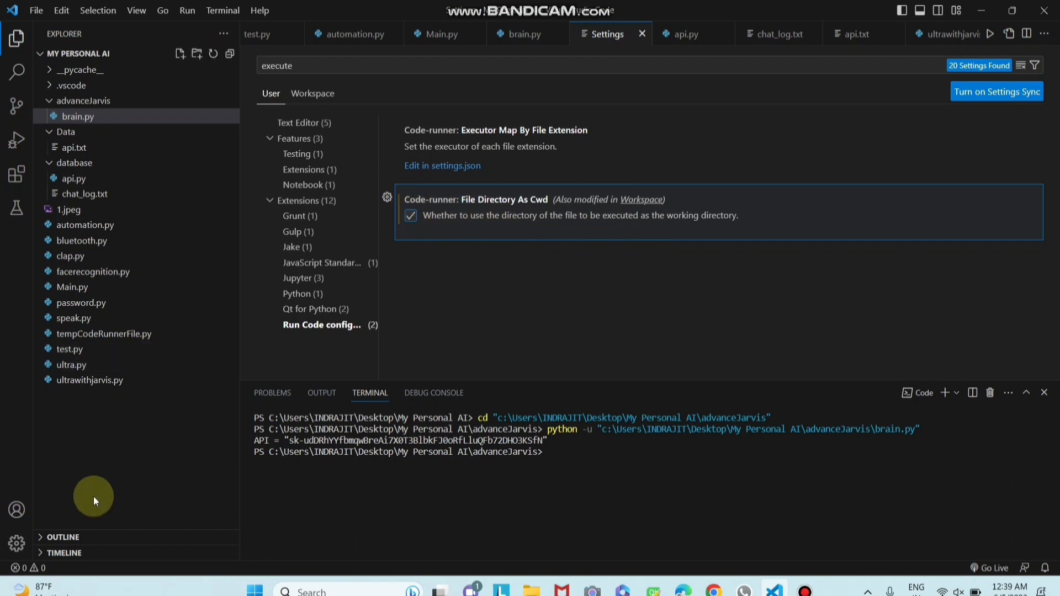
{"action": "left_click", "coordinate": [522, 35]}
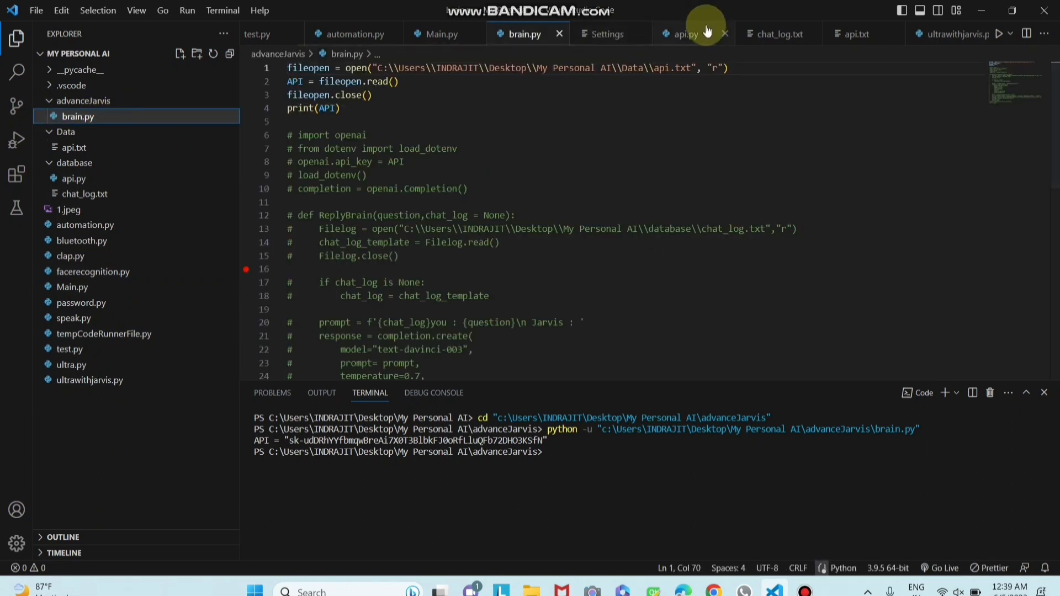
{"action": "mouse_move", "coordinate": [562, 120]}
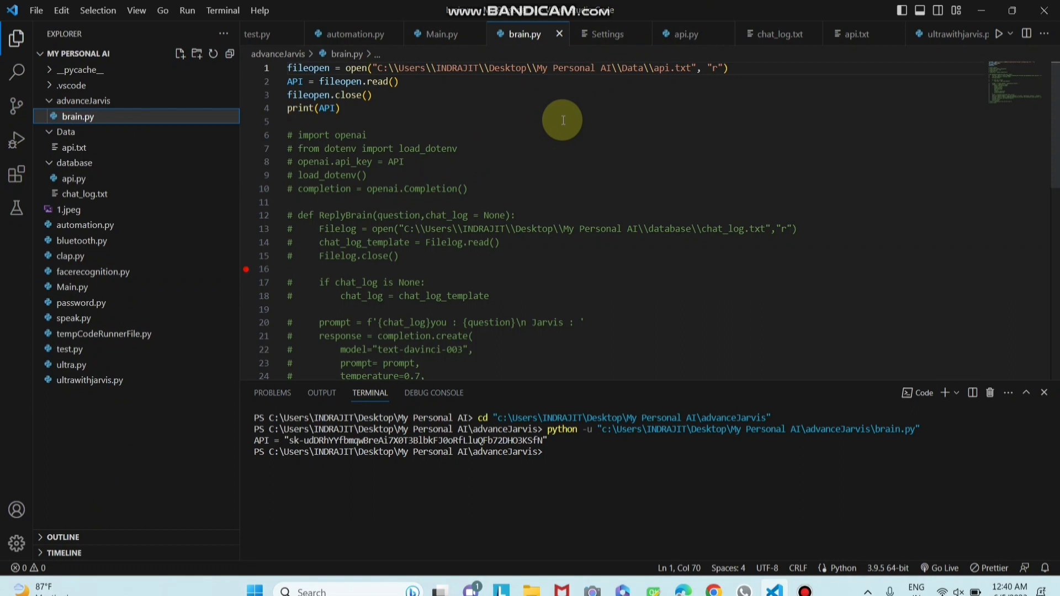
{"action": "mouse_move", "coordinate": [595, 216]}
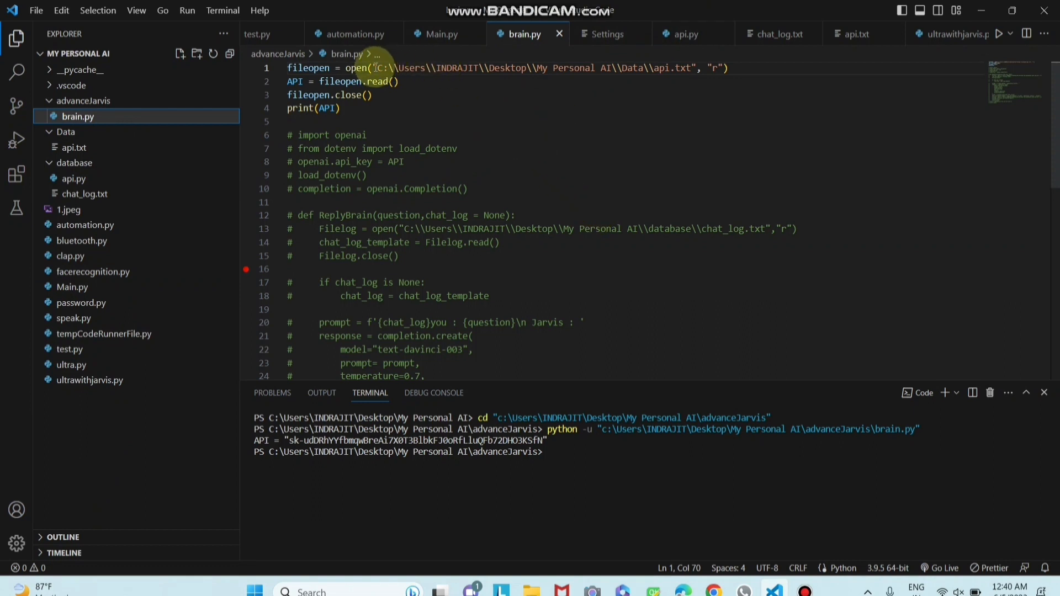
{"action": "mouse_move", "coordinate": [578, 106]}
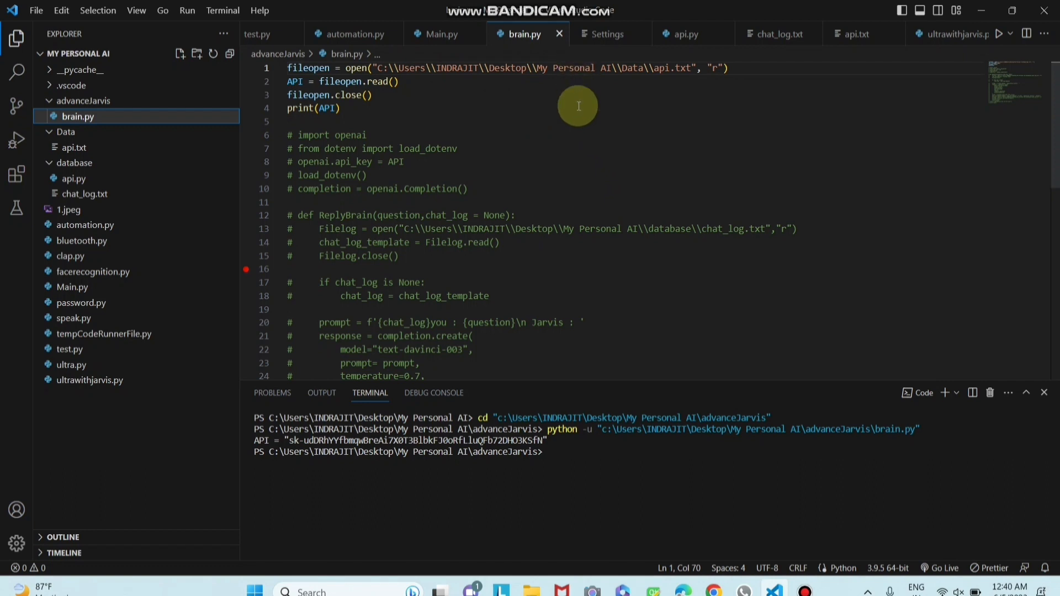
{"action": "mouse_move", "coordinate": [135, 436]}
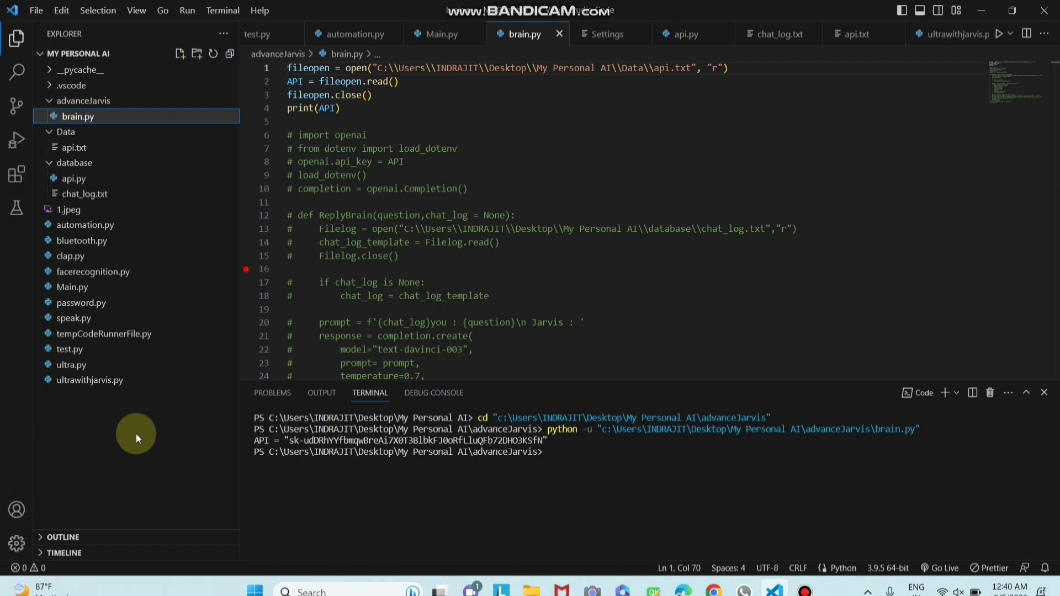
{"action": "mouse_move", "coordinate": [648, 280]}
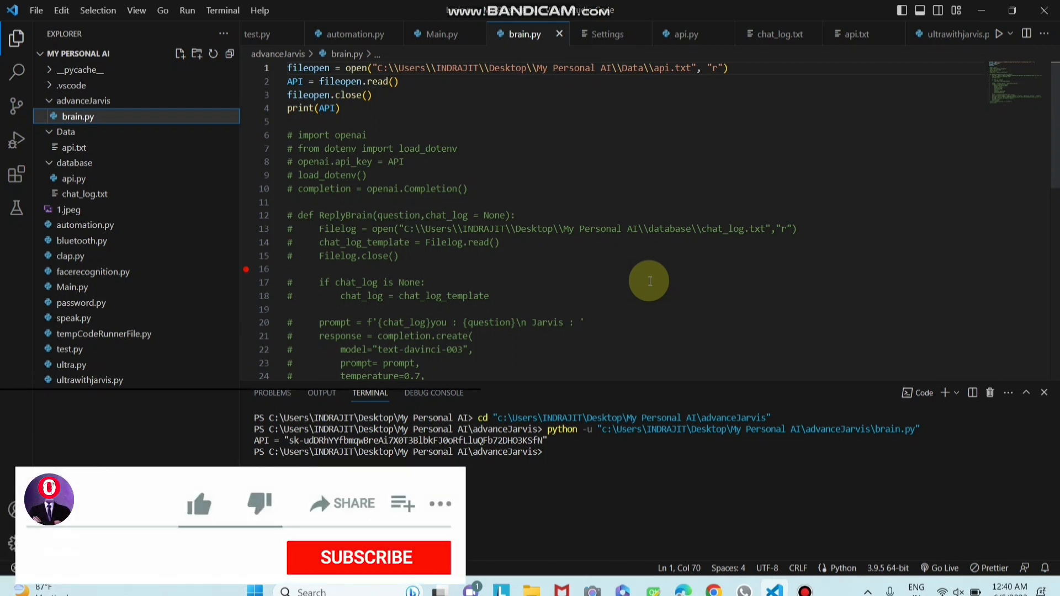
{"action": "left_click", "coordinate": [198, 504]}
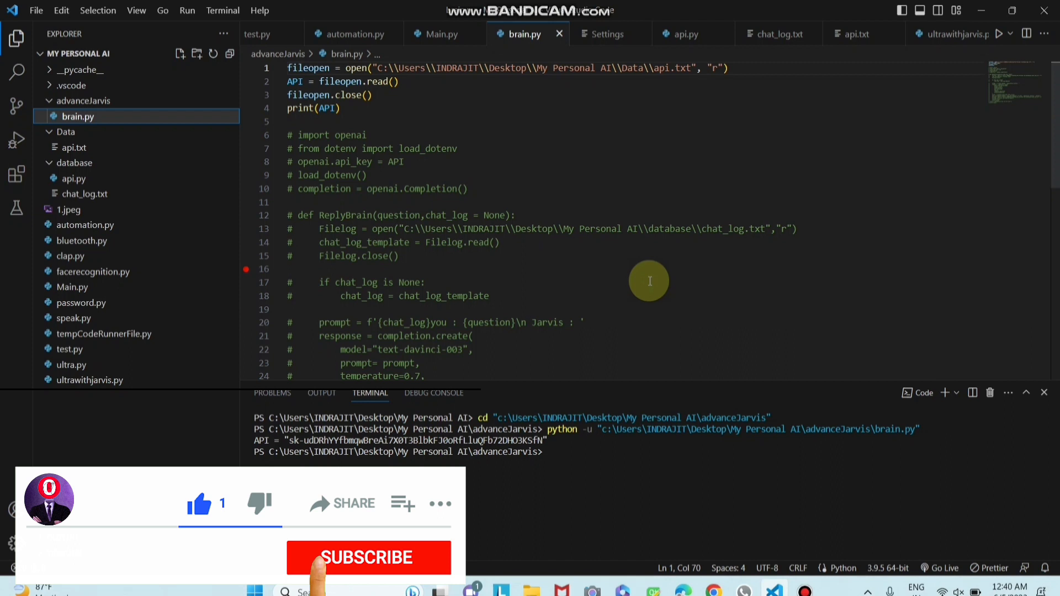
{"action": "left_click", "coordinate": [369, 556]}
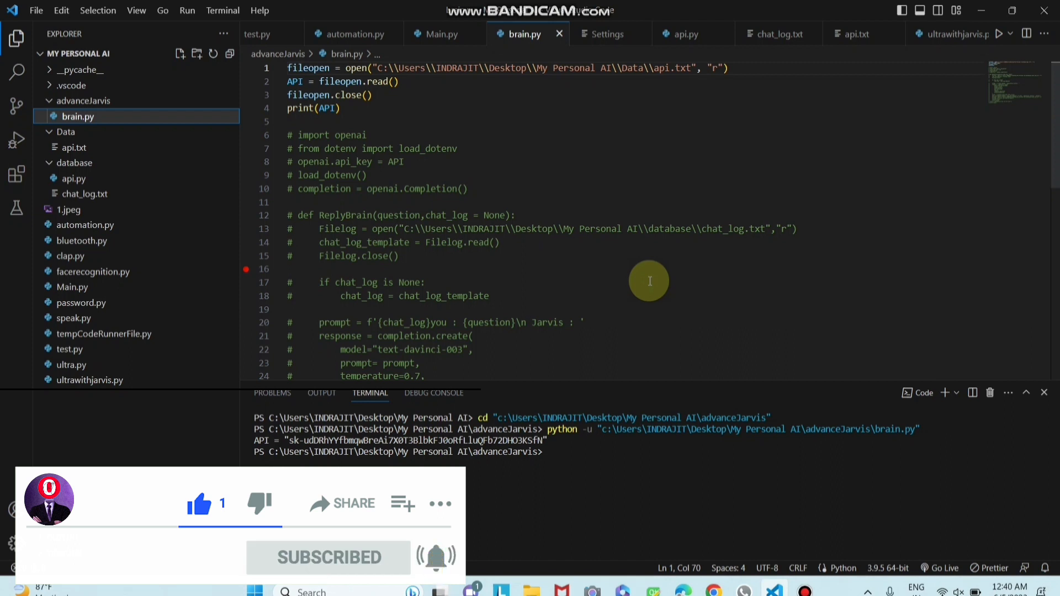